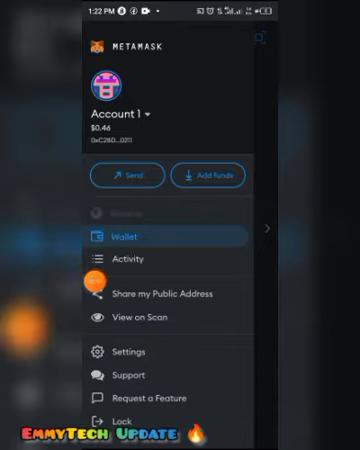
- Open MetaMask's in-app browser with an empty address field
click(146, 319)
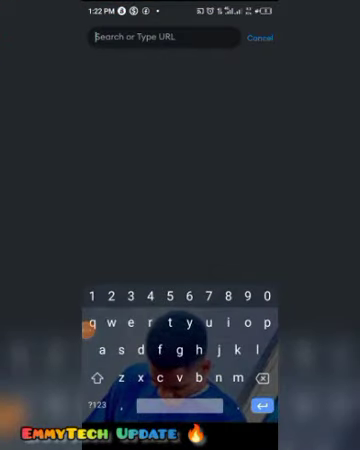
text(https://coredao.org)
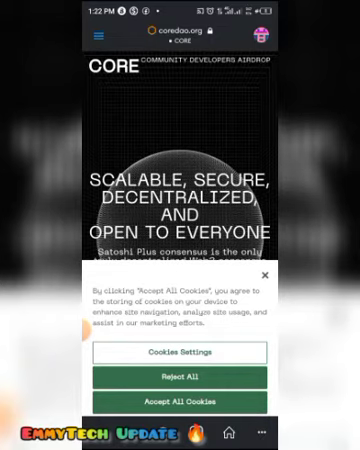
click(180, 401)
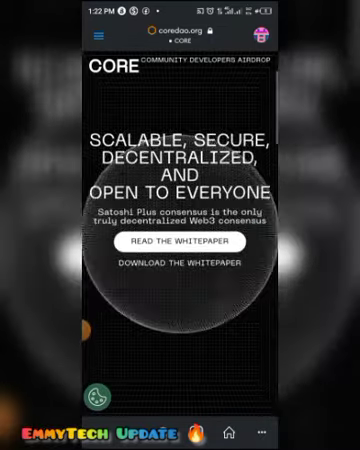
- Scroll the Core DAO page to the claim section showing the Nigeria country prompt
scroll(down, 3)
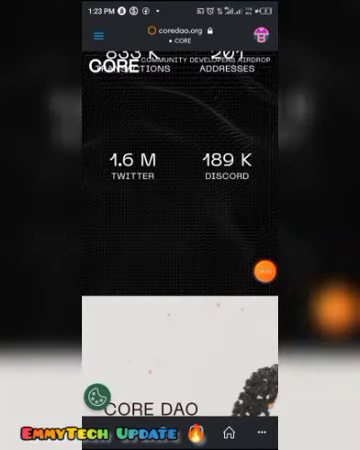
scroll(up, 3)
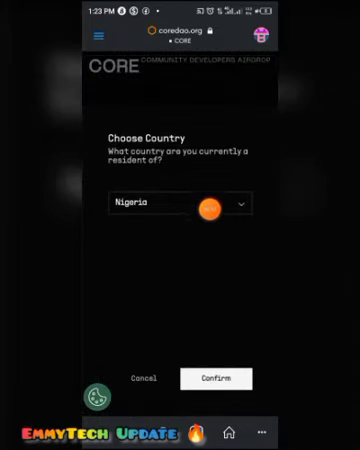
- Confirm Nigeria as country of residence and approve connecting MetaMask to coredao.org
click(214, 378)
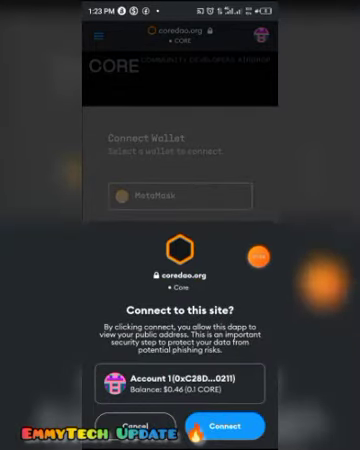
click(232, 422)
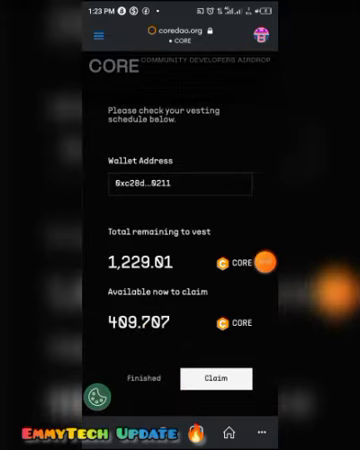
- Claim the 409.707 CORE and approve the 0 CORE transaction with 0.00009 CORE gas
click(211, 378)
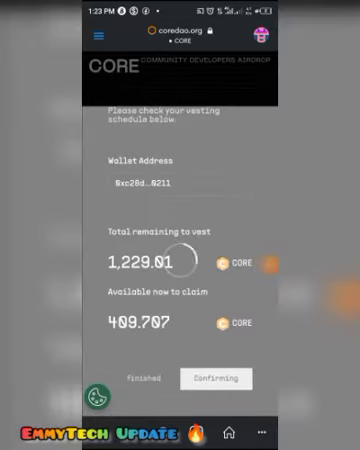
click(214, 378)
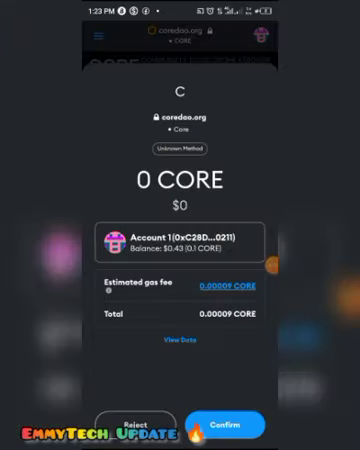
click(237, 417)
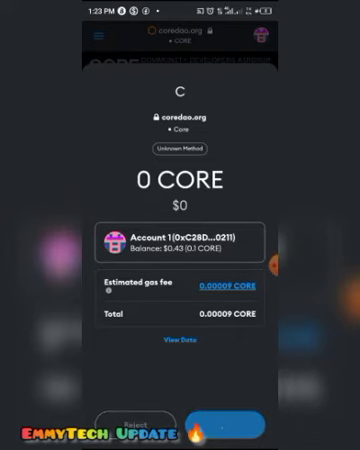